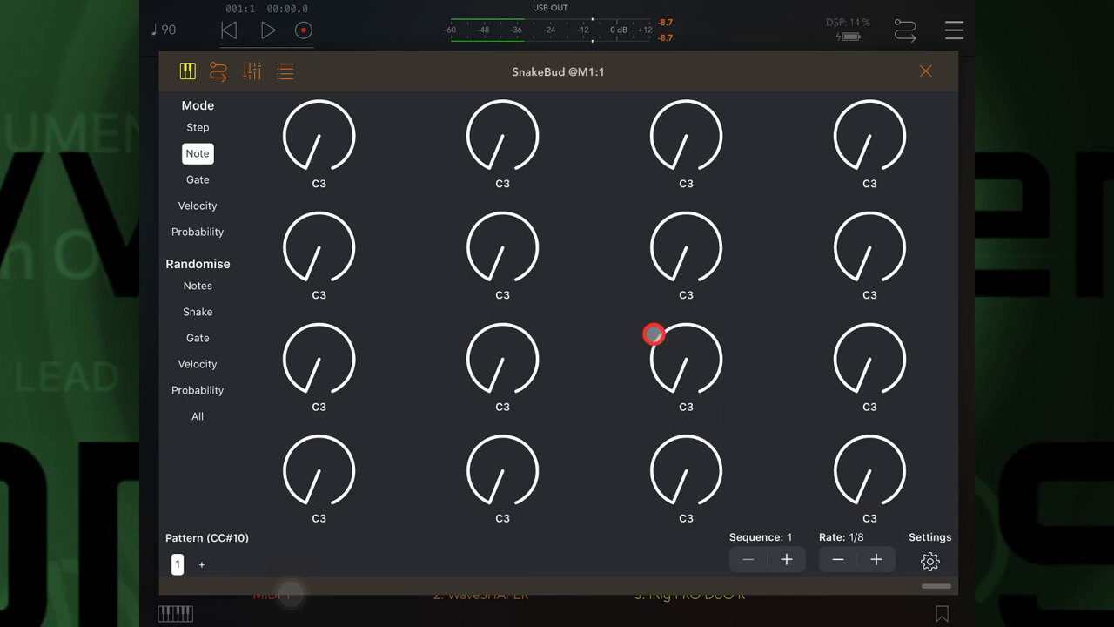
# Close the SnakeBud plugin window to return to the AUM mixer channels
pyautogui.click(929, 560)
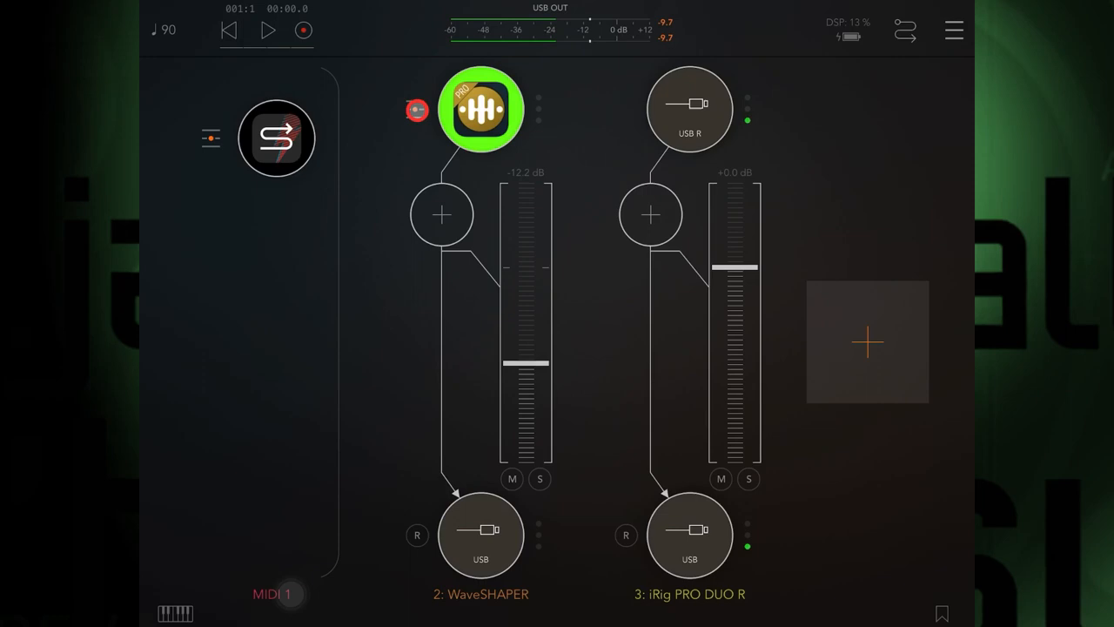
# Reopen the SnakeBud plugin window from the MIDI channel strip
pyautogui.click(417, 110)
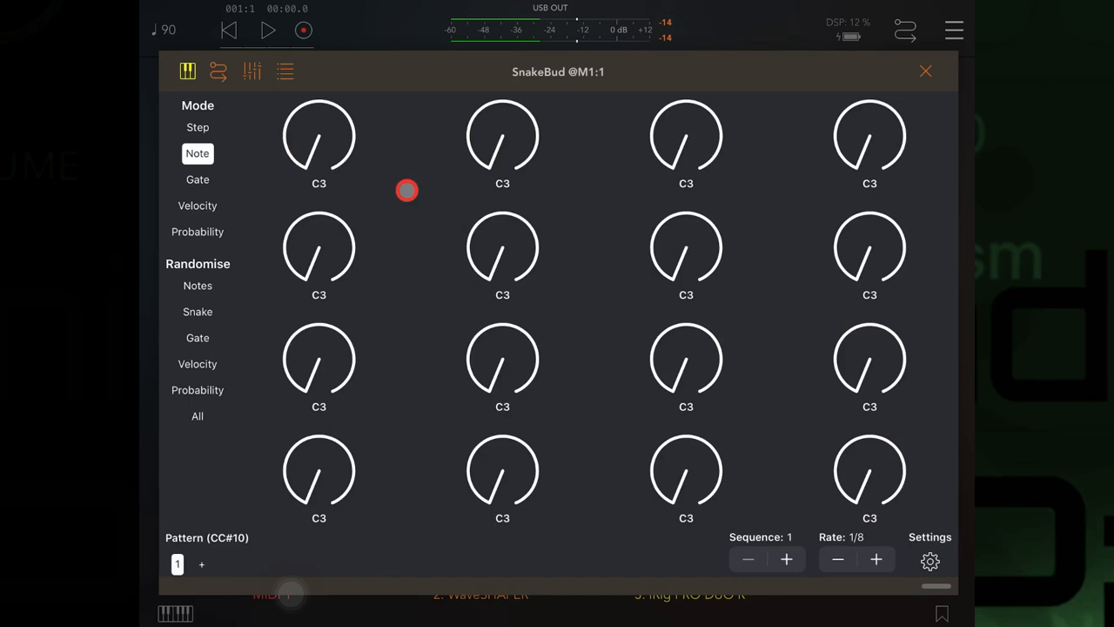
pyautogui.click(268, 30)
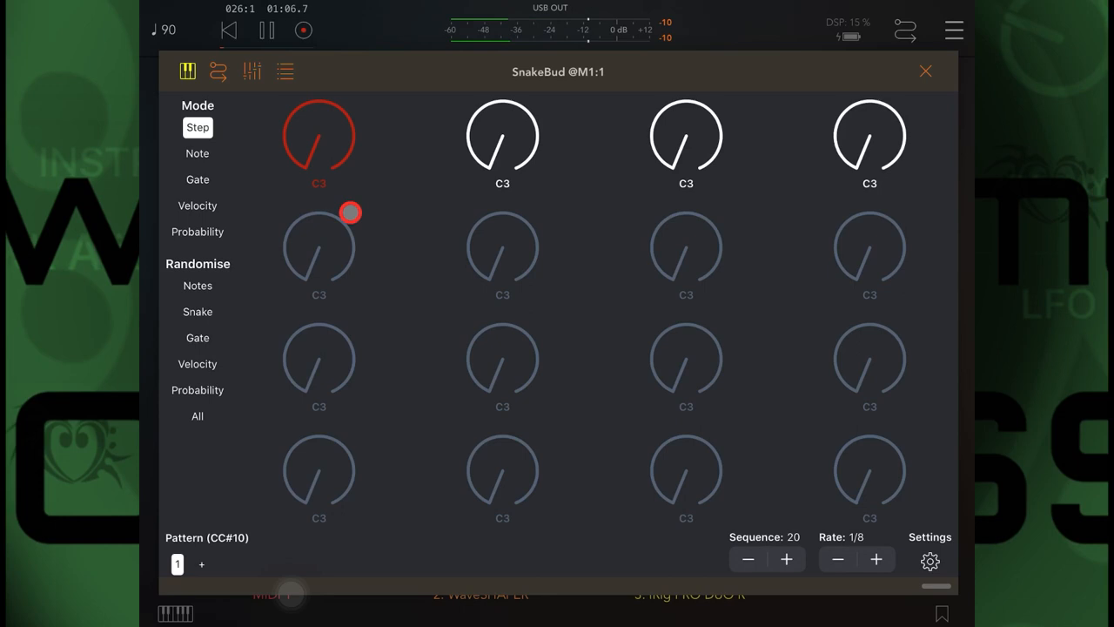
pyautogui.moveTo(350, 212); pyautogui.dragTo(329, 139)
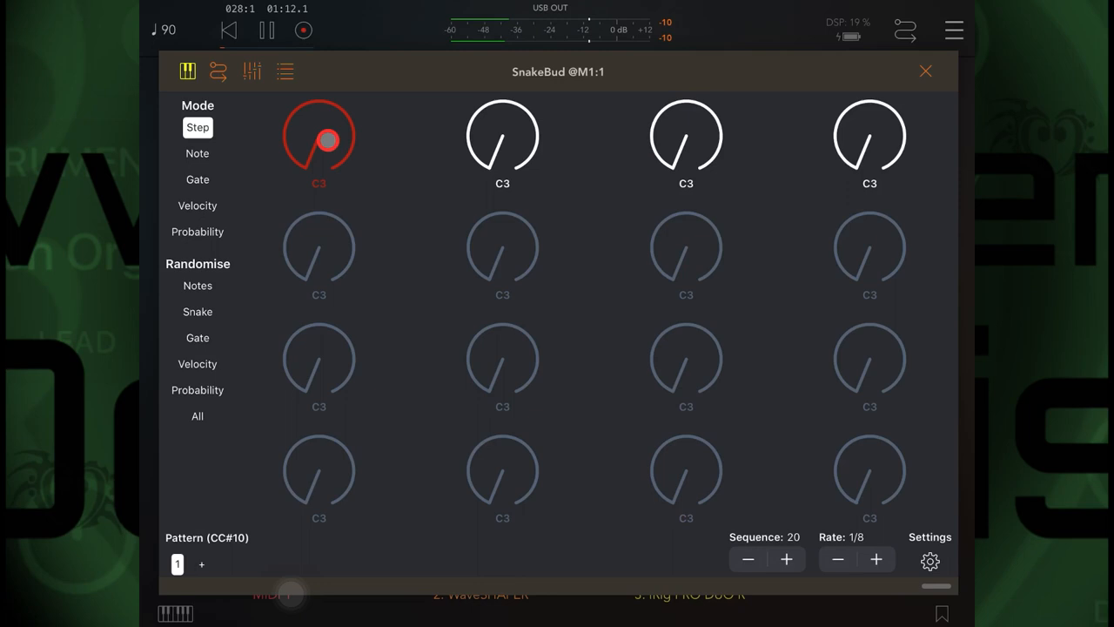
# Switch the knobs to Note mode and bring up SnakeBud's settings panel
pyautogui.click(198, 154)
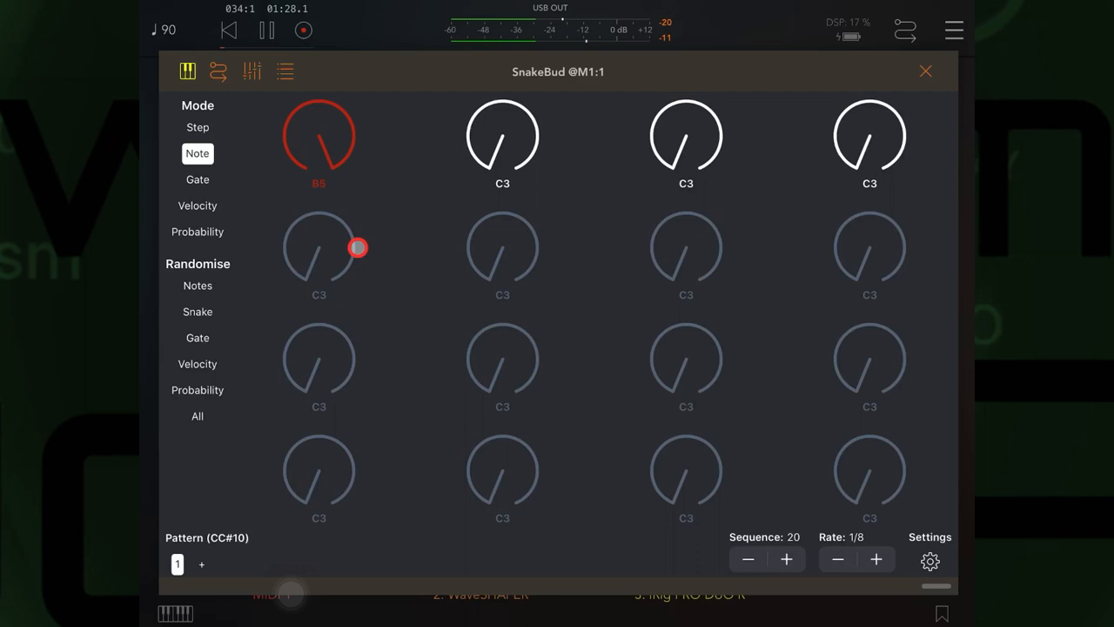
pyautogui.click(929, 560)
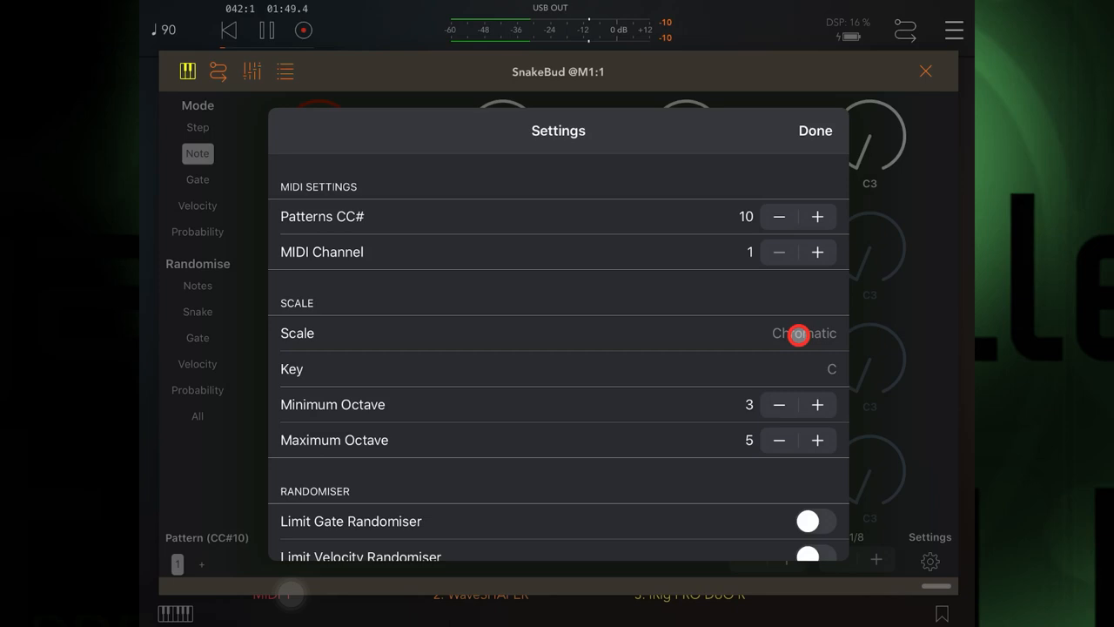
# Set the scale to Major in the key of C
pyautogui.click(801, 332)
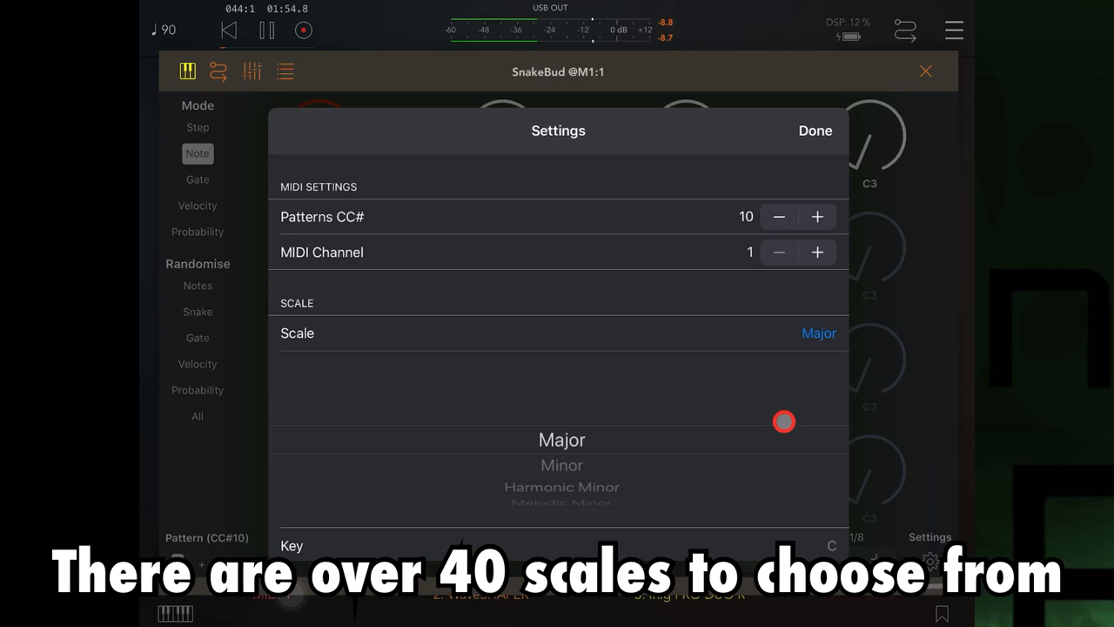
pyautogui.click(815, 130)
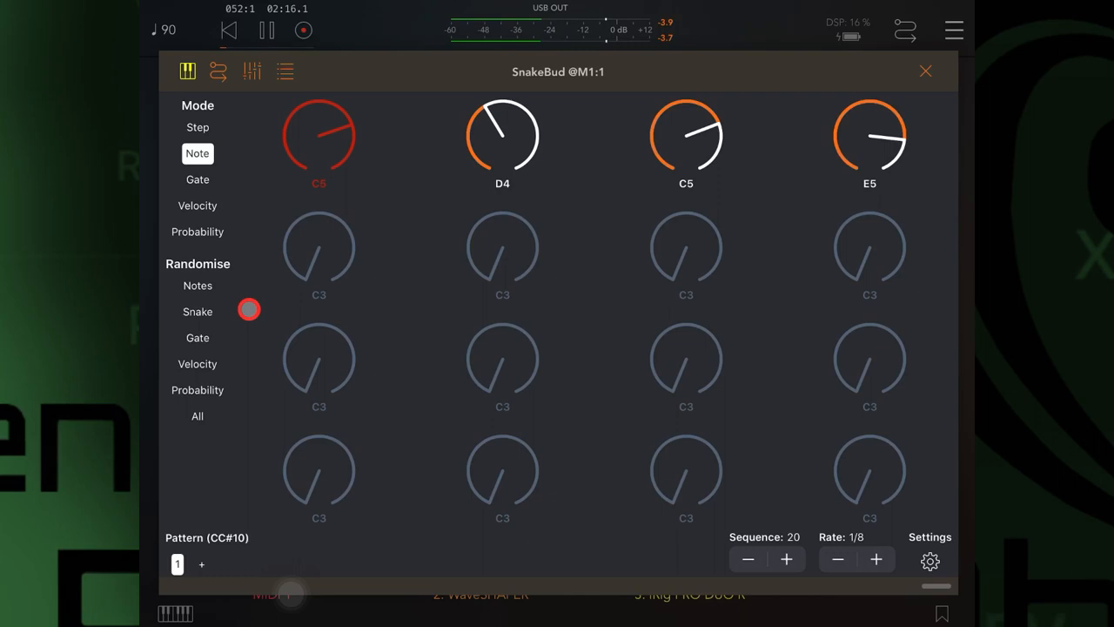
# Randomise the notes of all sixteen steps
pyautogui.click(198, 285)
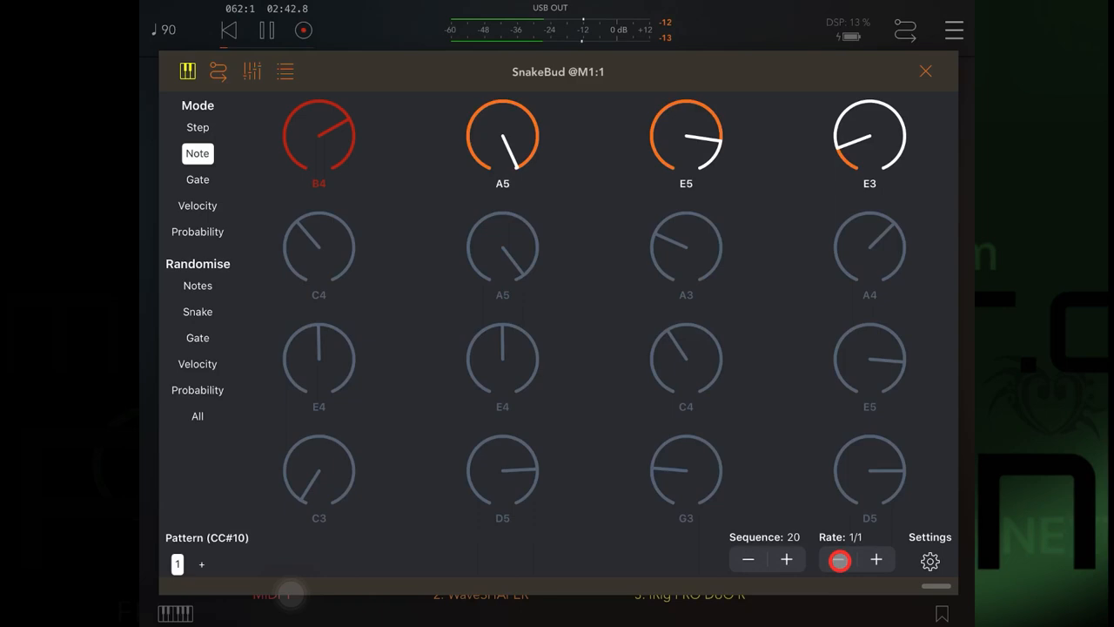
# Raise the playback rate to 1/4
pyautogui.click(877, 559)
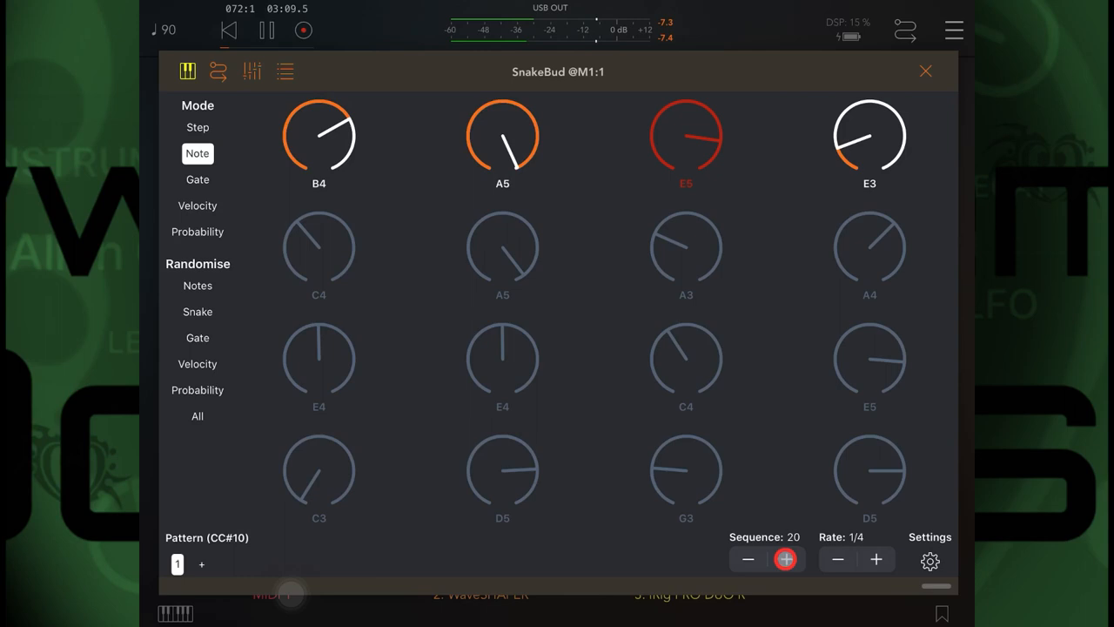
# Switch to Gate mode and randomise the gate length of every step
pyautogui.click(198, 179)
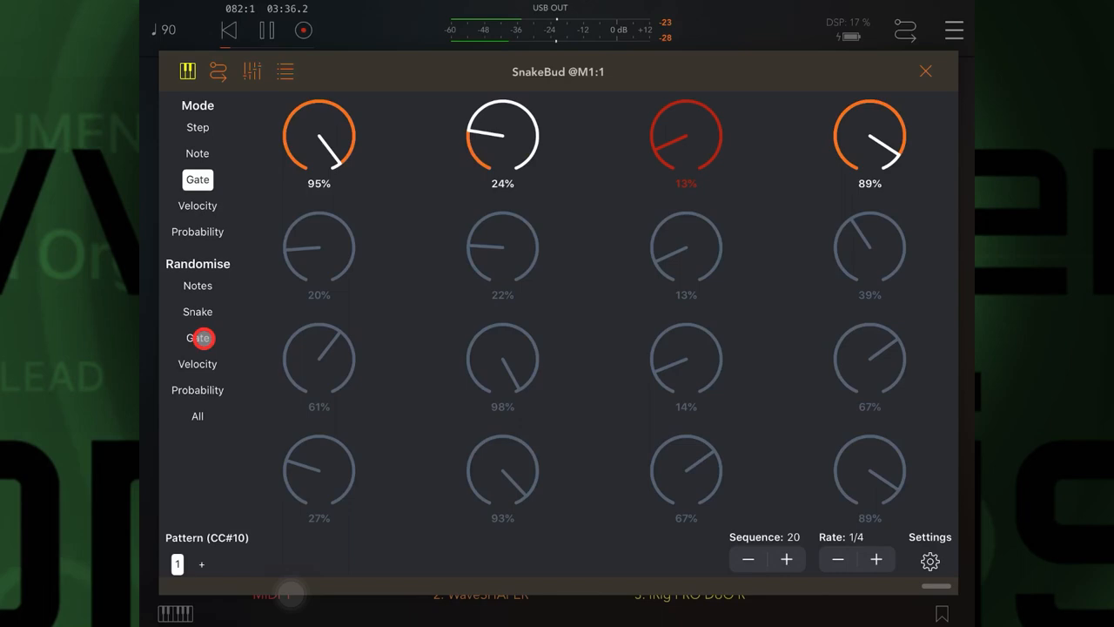
pyautogui.click(199, 206)
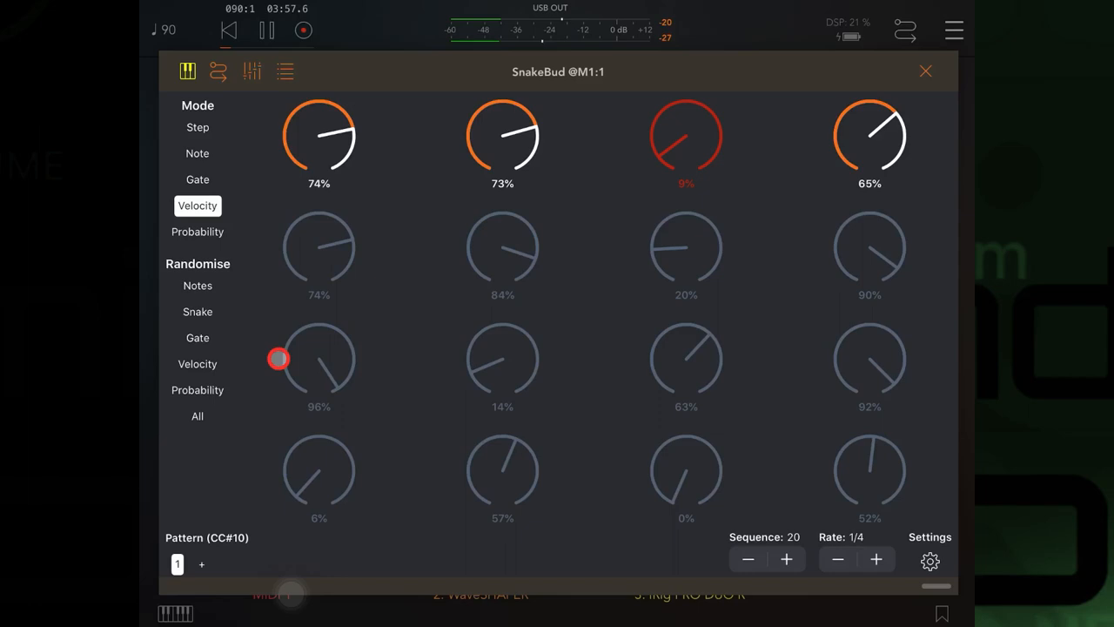
# Randomise the velocity of all sixteen steps
pyautogui.click(198, 231)
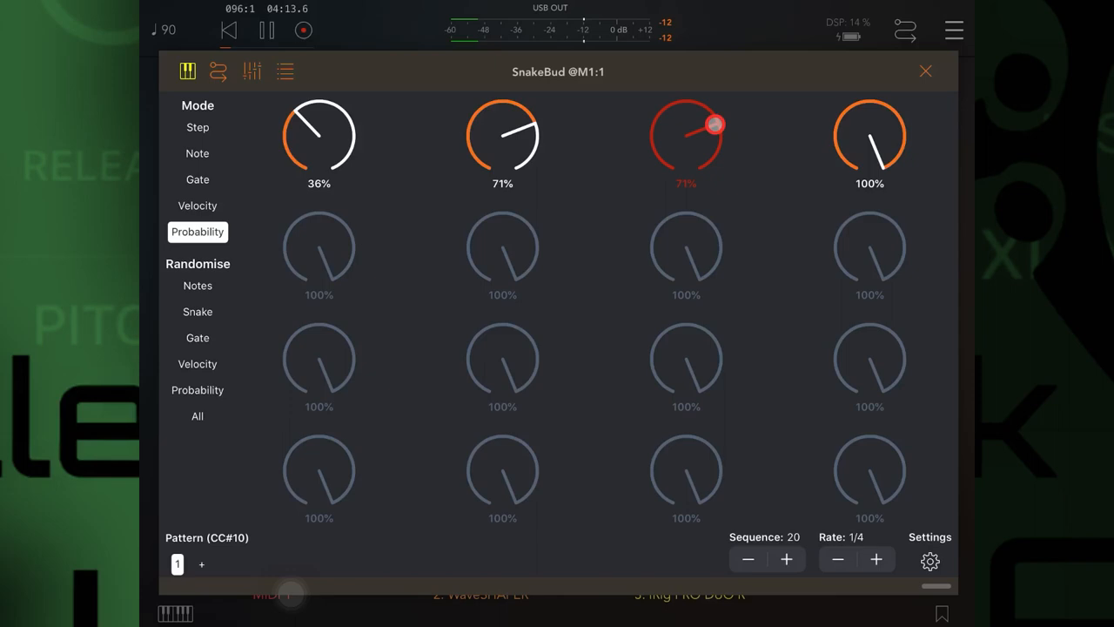
# Lower the third step's probability, then randomise the probability of every step
pyautogui.moveTo(884, 118); pyautogui.dragTo(856, 165)
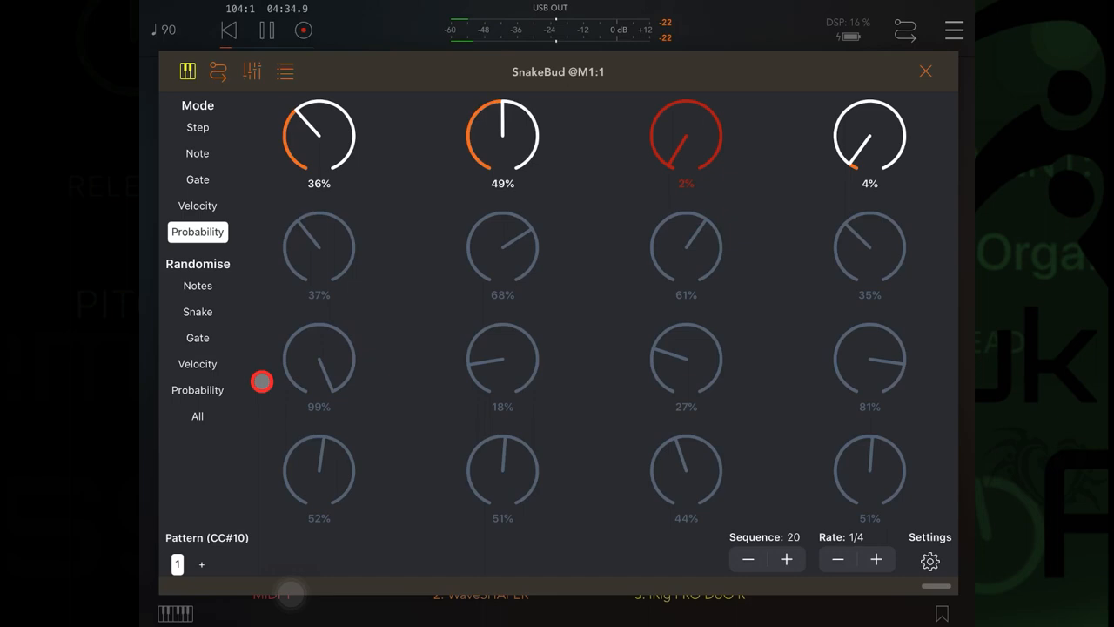
pyautogui.click(199, 127)
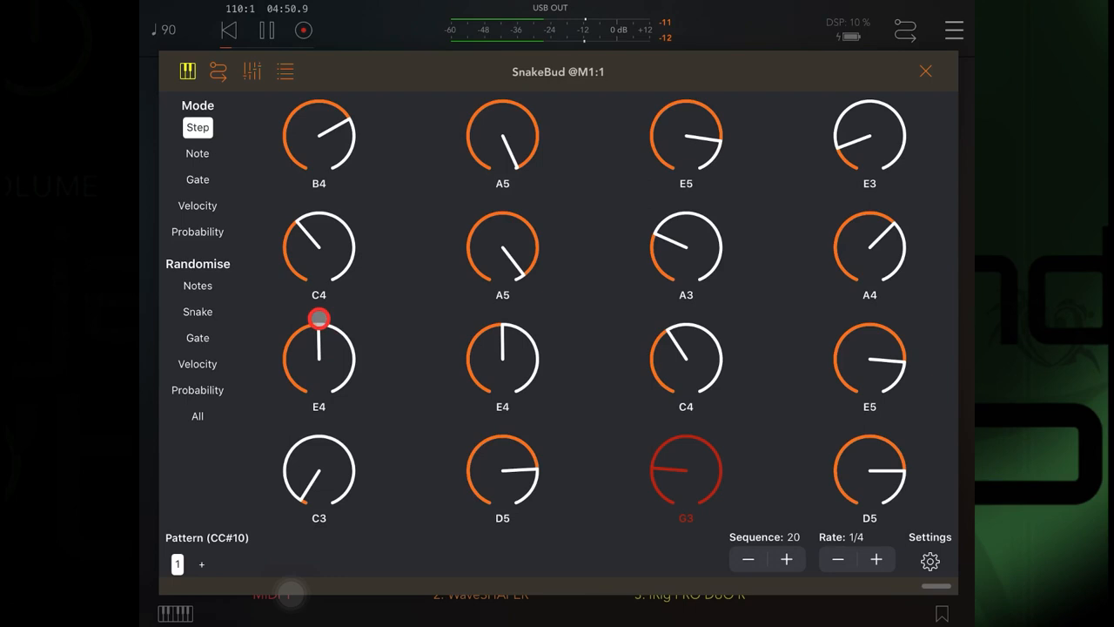
# Randomise notes, gates, velocities and probabilities of pattern 1 at once
pyautogui.click(198, 415)
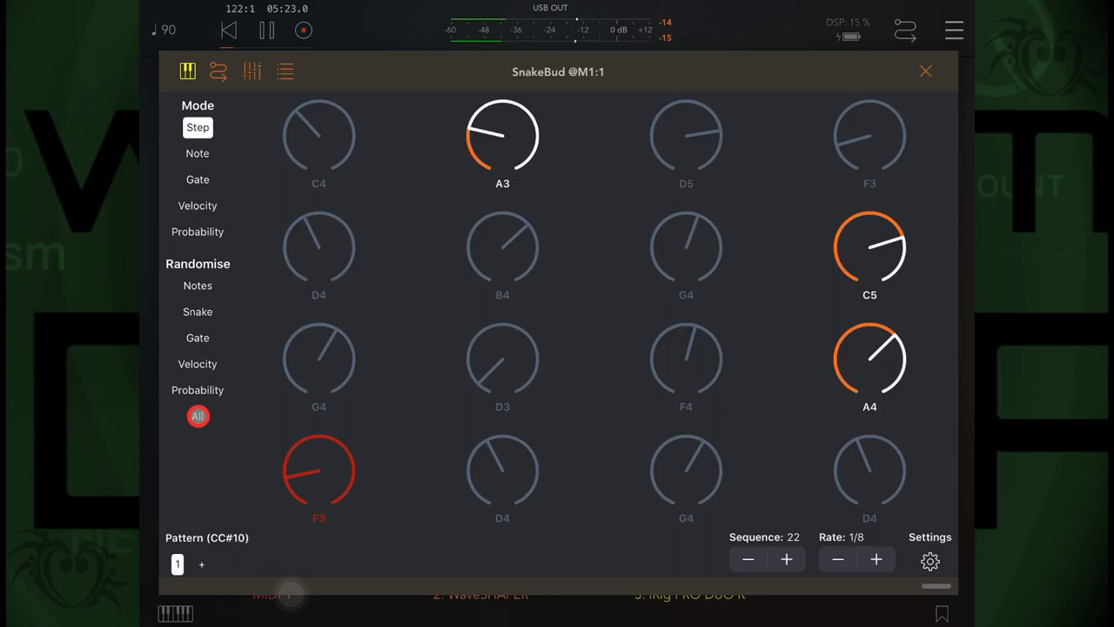
pyautogui.click(199, 416)
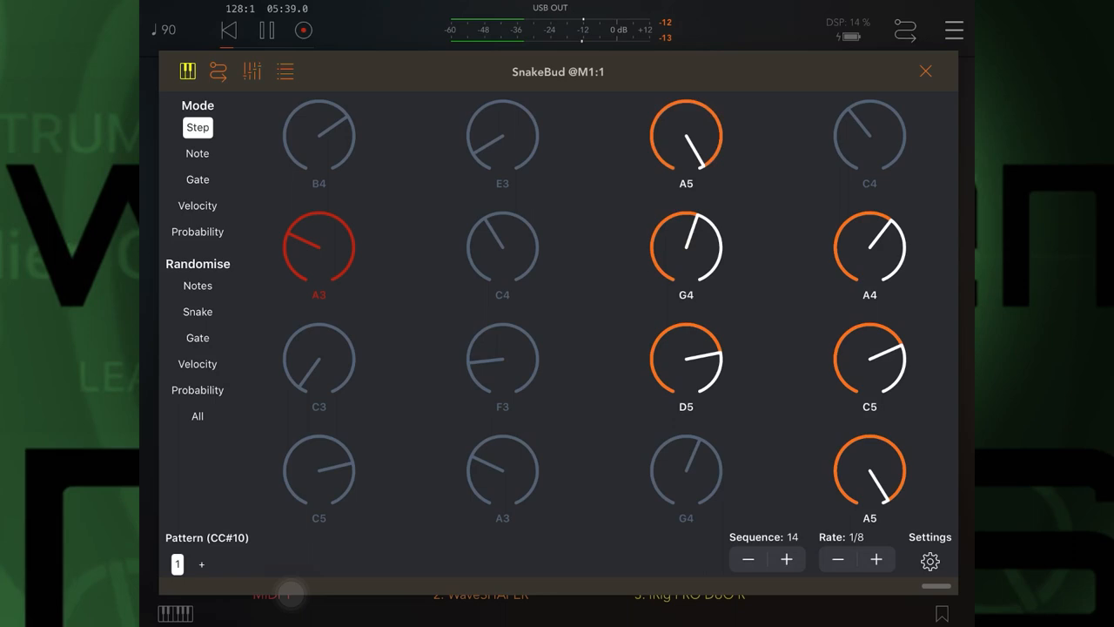
# Switch on the A3 step at the start of pattern 1's second row, making seven active steps
pyautogui.click(285, 69)
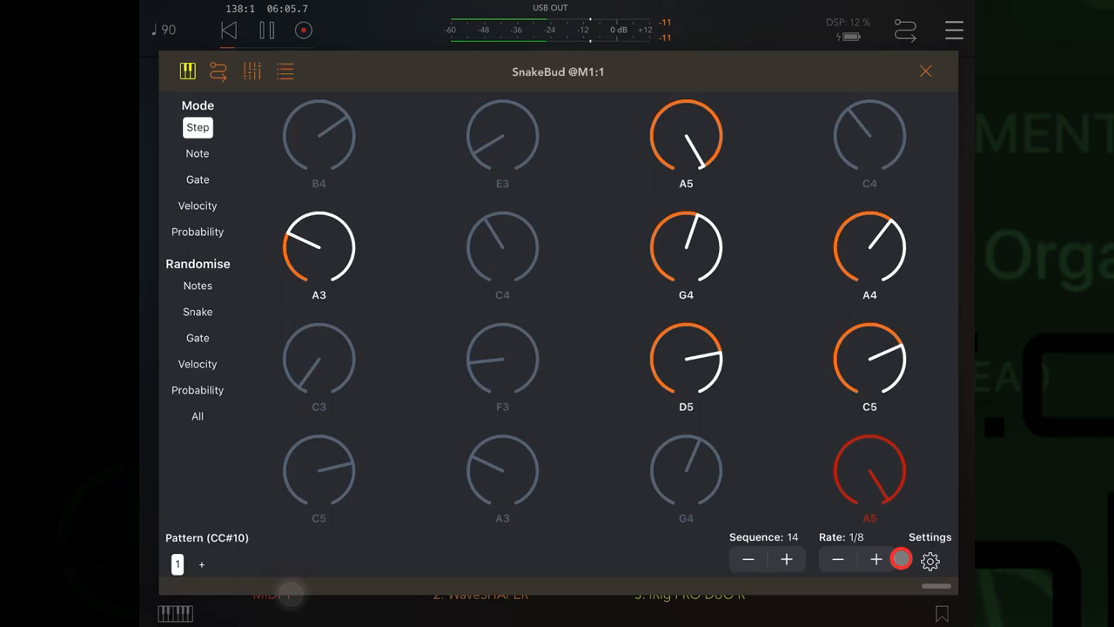
# In the sequencer settings, enable Limit Gate, Limit Velocity and Limit Probability randomiser limits at 0%-100%
pyautogui.click(930, 561)
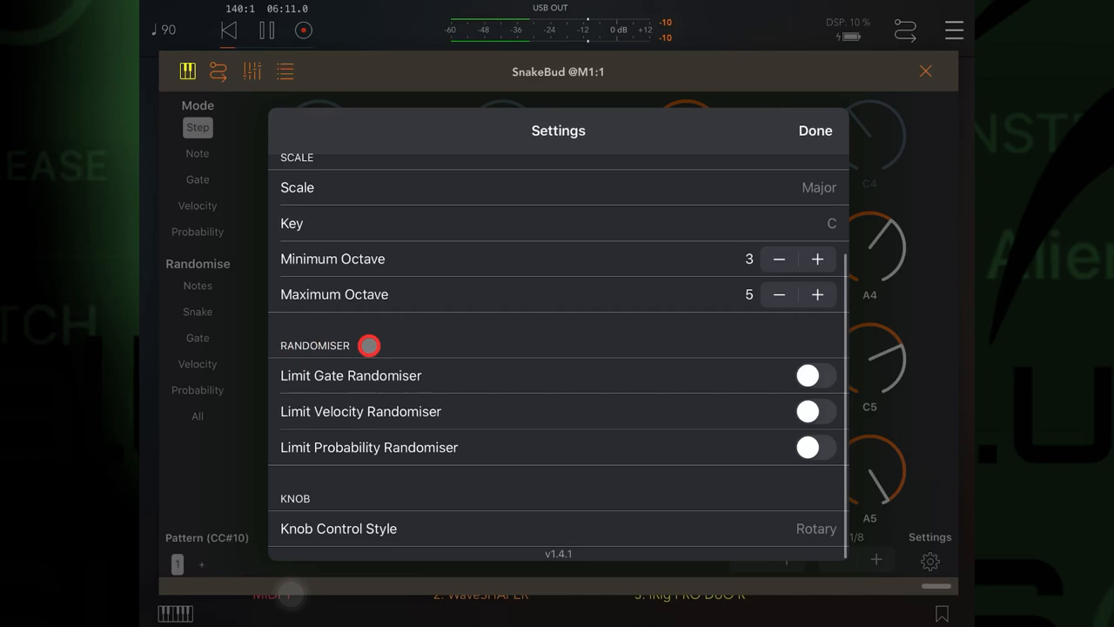
pyautogui.click(808, 376)
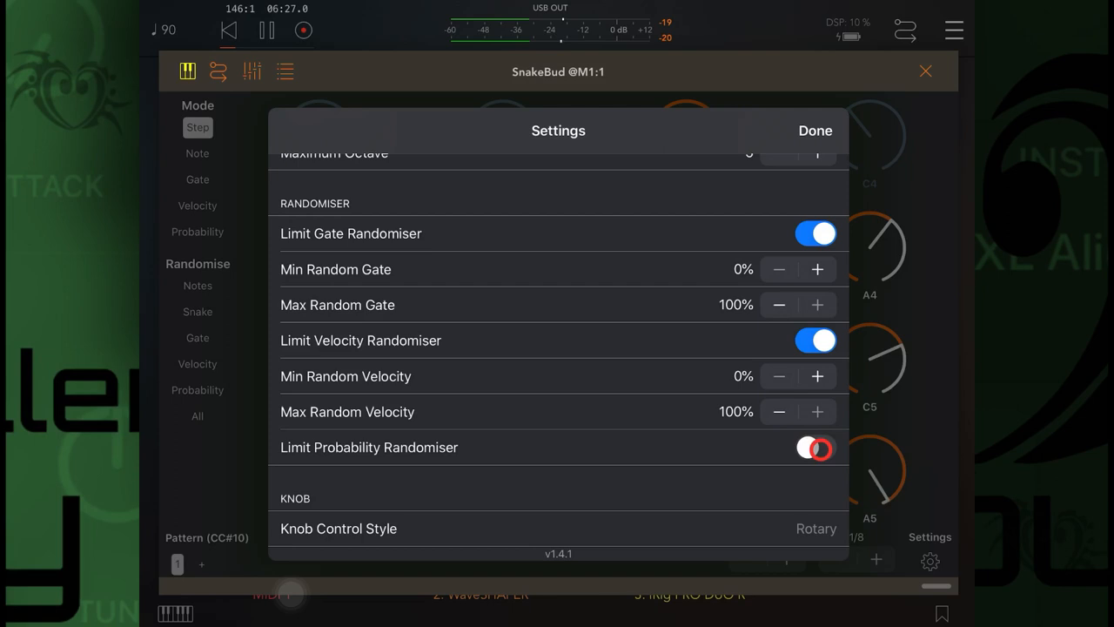
pyautogui.scroll(-3)
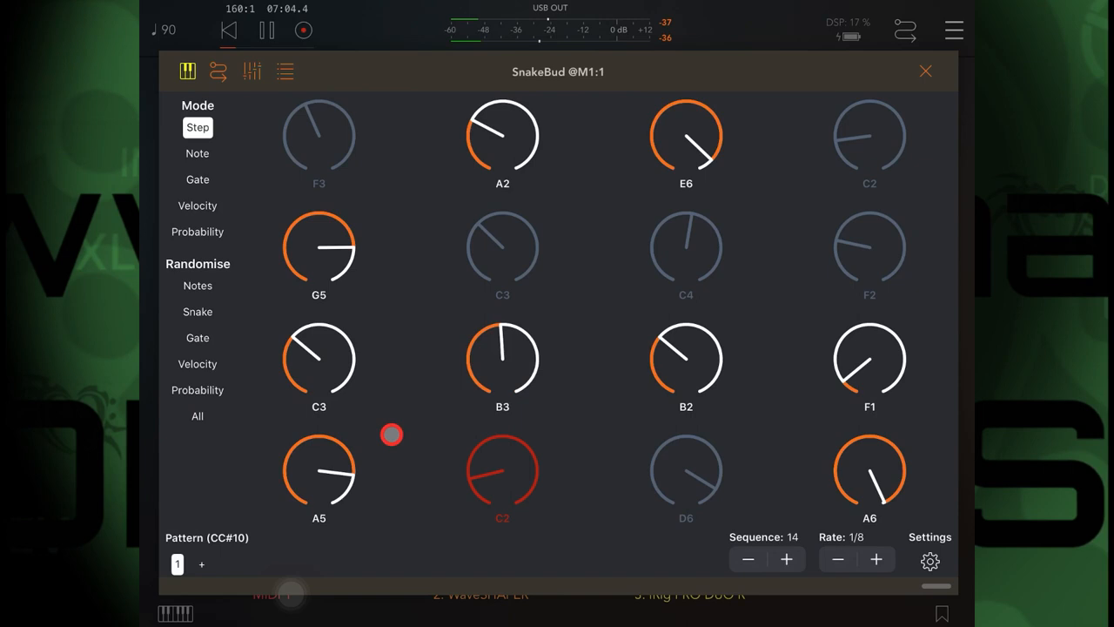
pyautogui.click(929, 561)
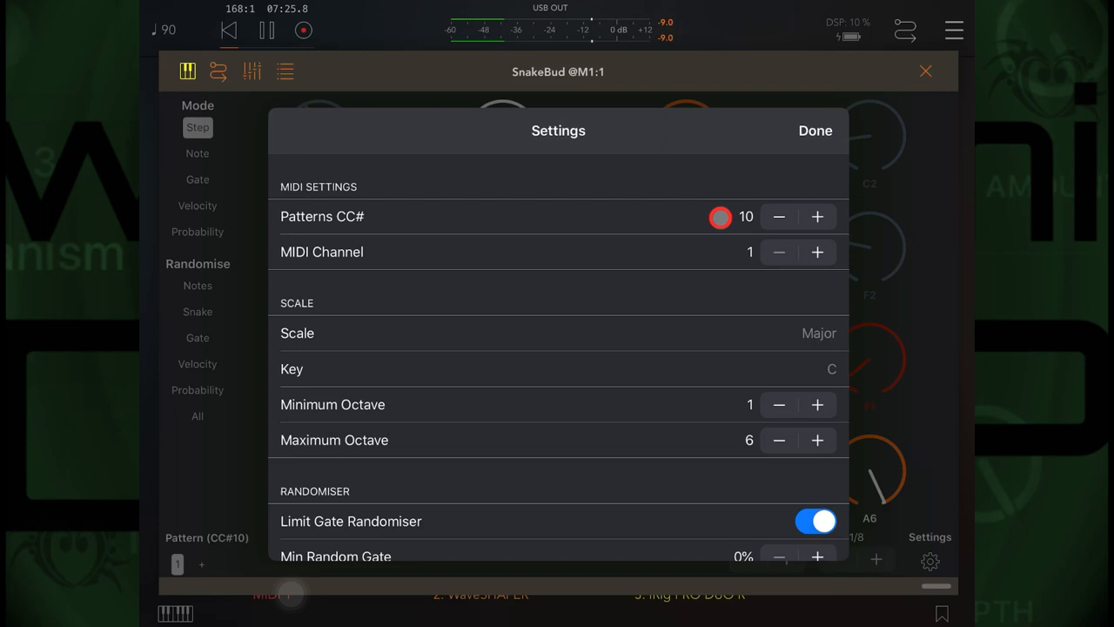
pyautogui.click(815, 131)
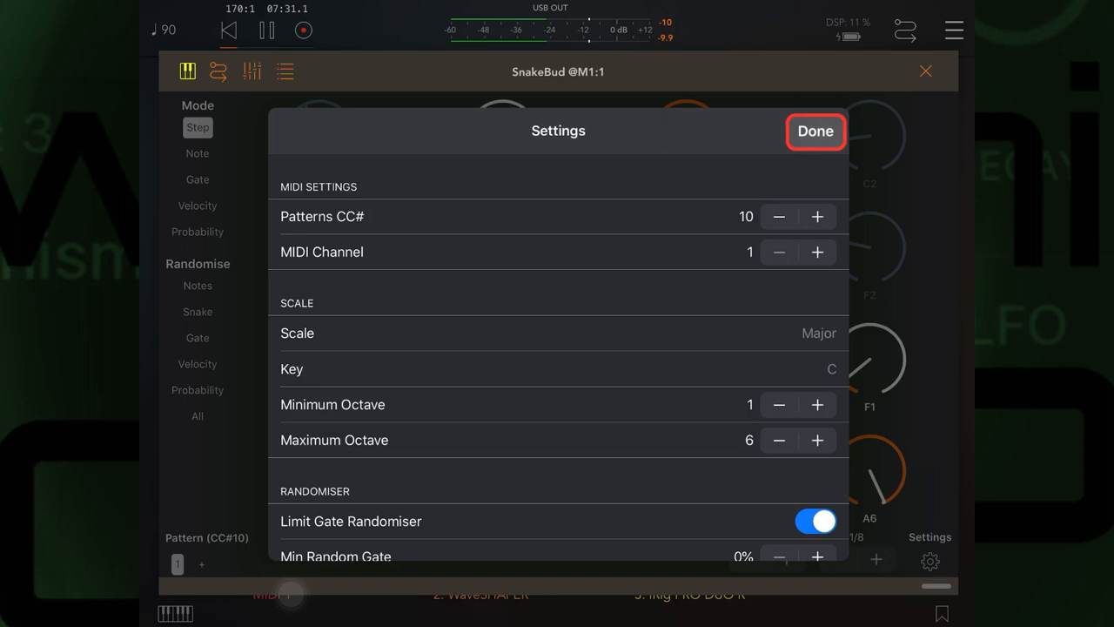
pyautogui.click(815, 133)
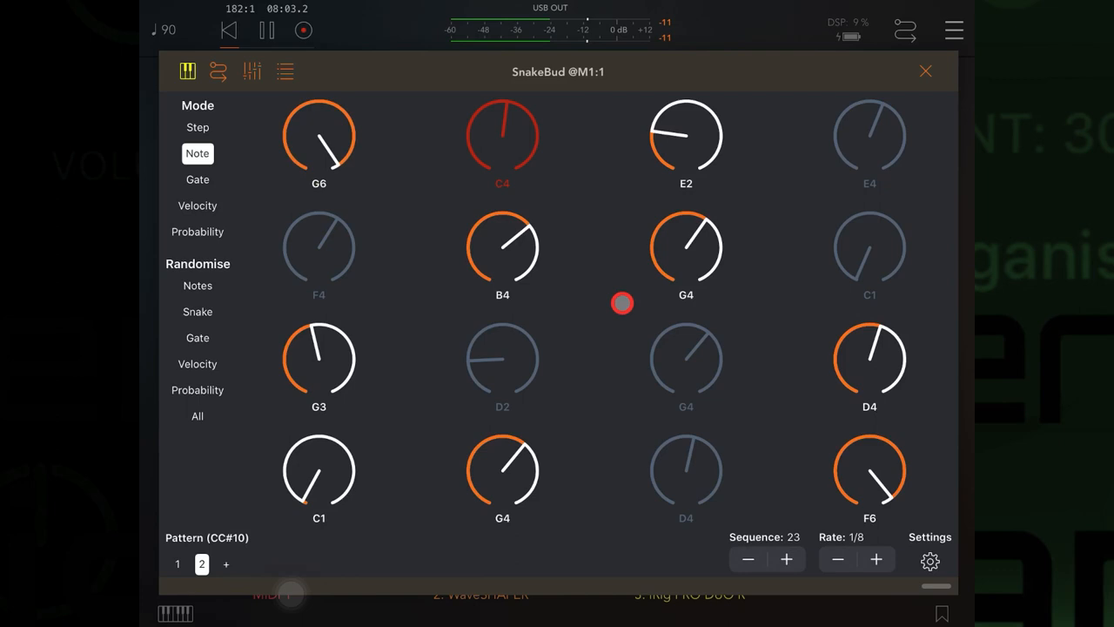
# Randomise All on pattern 2 in Note mode for its own C major sequence
pyautogui.click(177, 564)
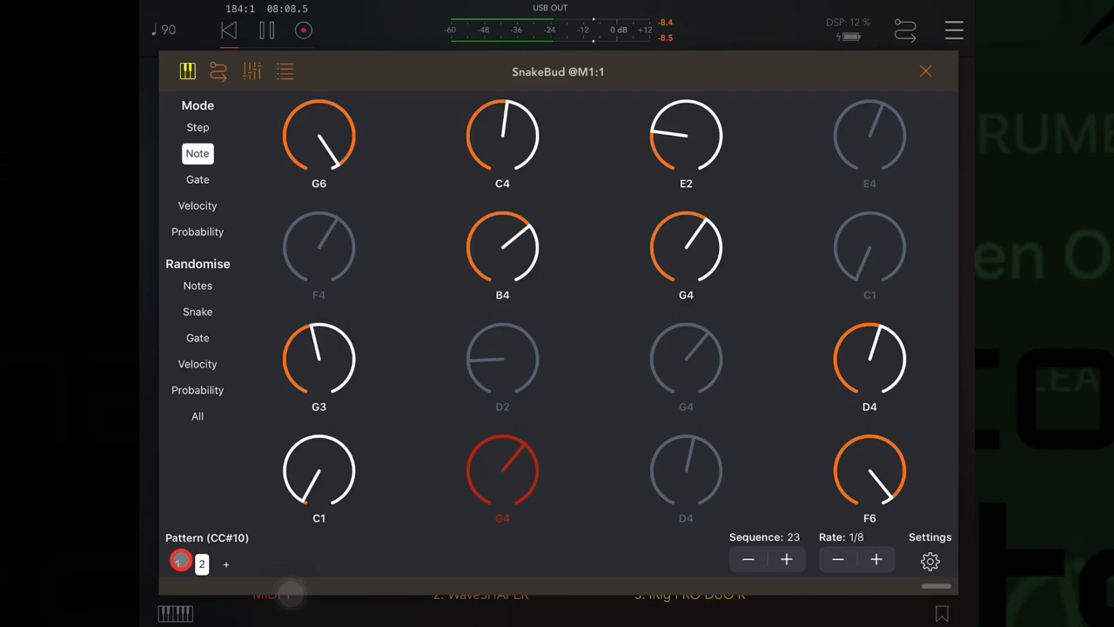
pyautogui.click(199, 127)
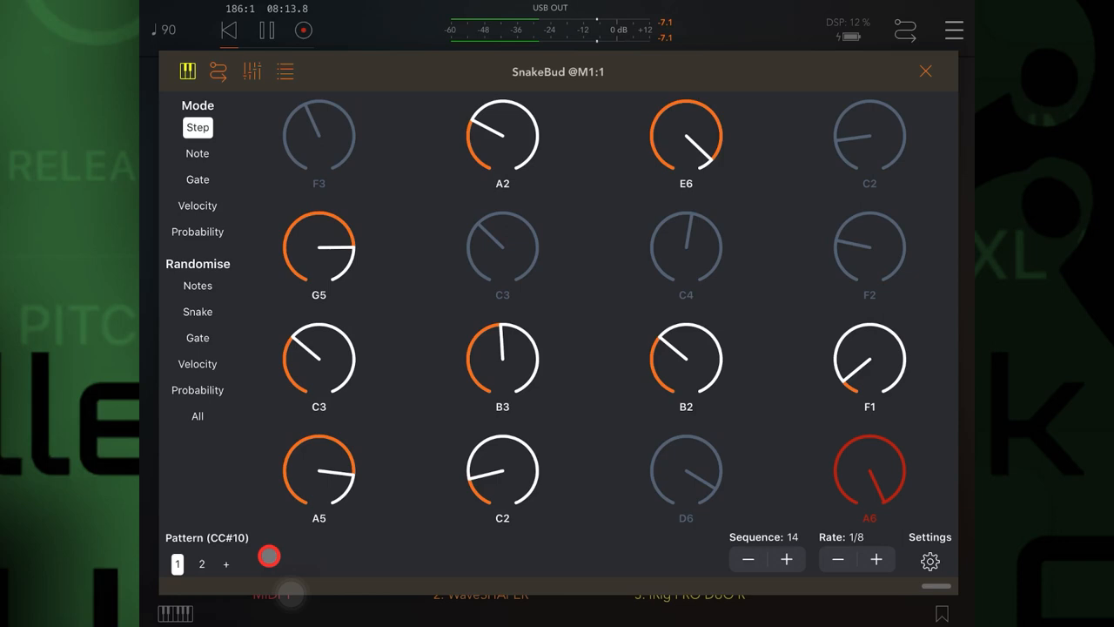
pyautogui.click(930, 561)
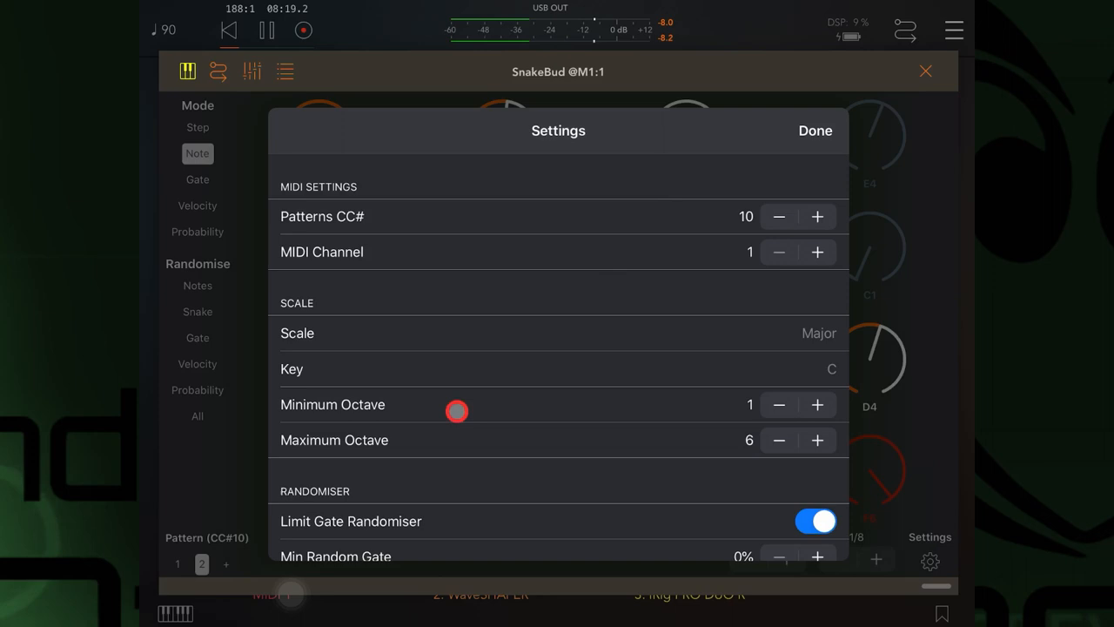
pyautogui.click(815, 131)
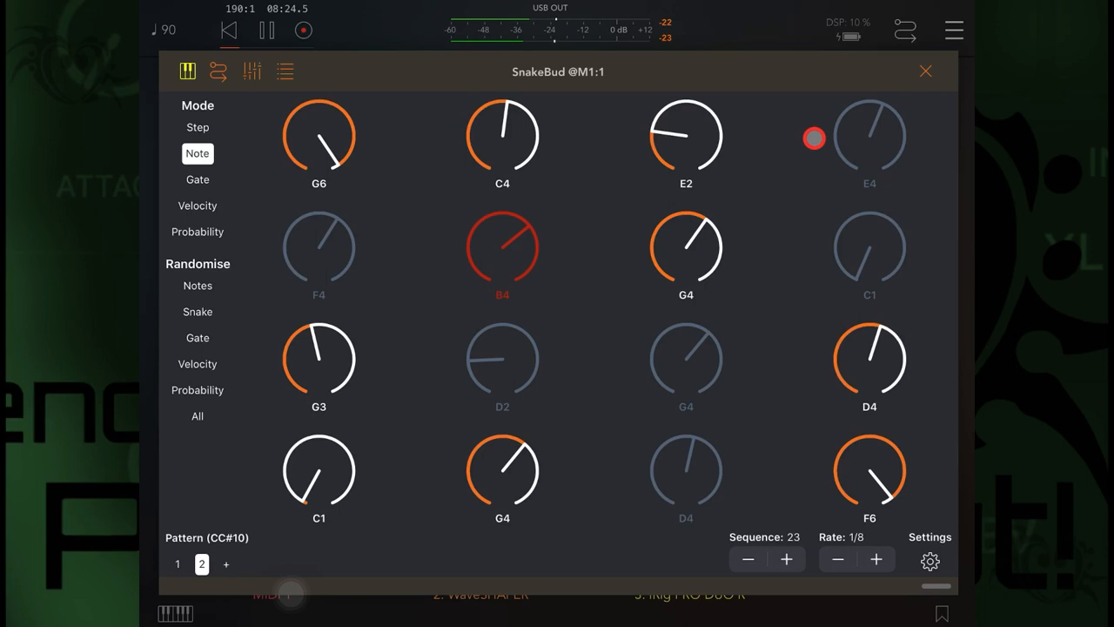